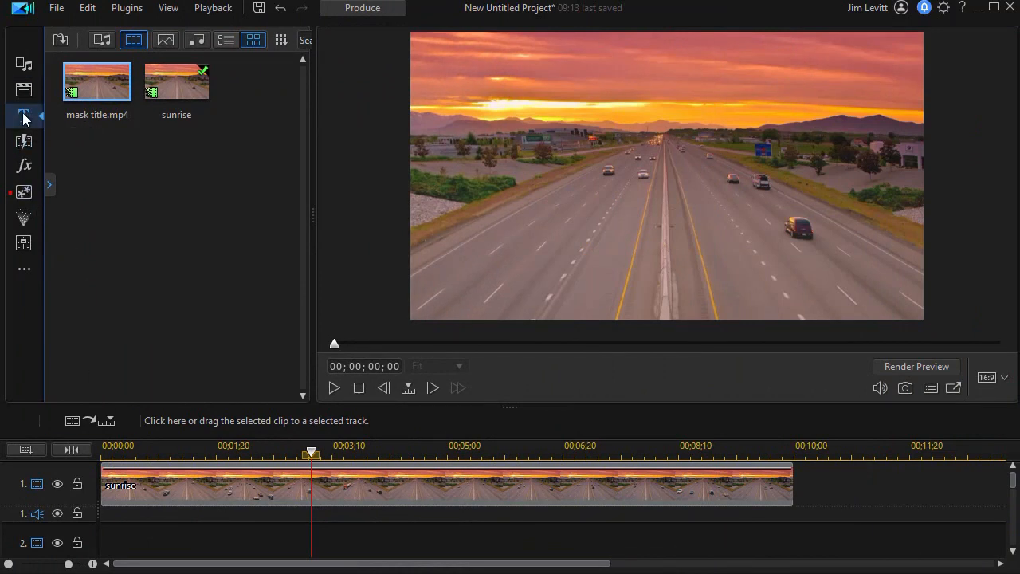
- Place the Default 'My Title' clip on track 2 and stretch it to about 11;04
left_click(24, 116)
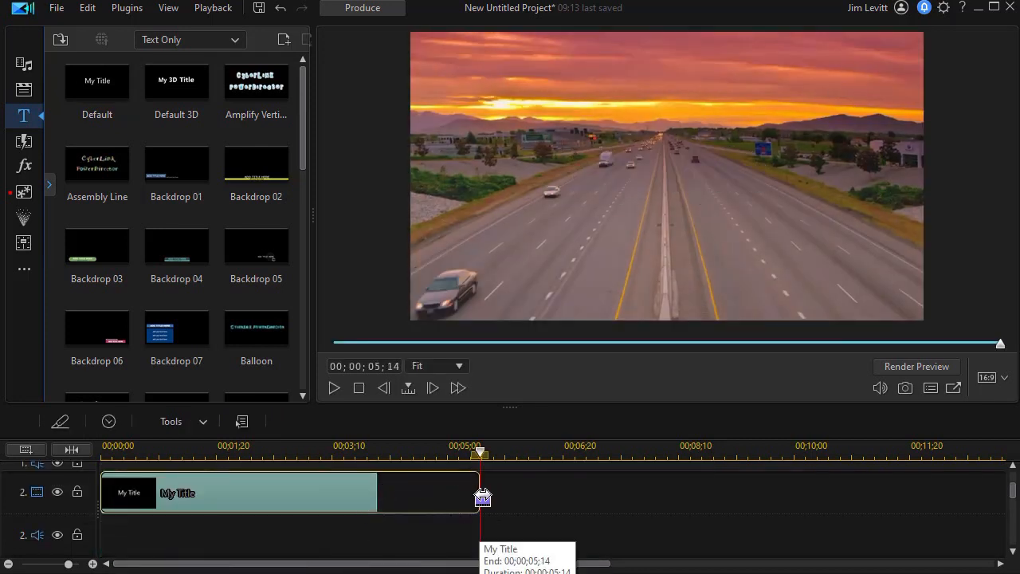
left_click_drag(483, 493, 833, 493)
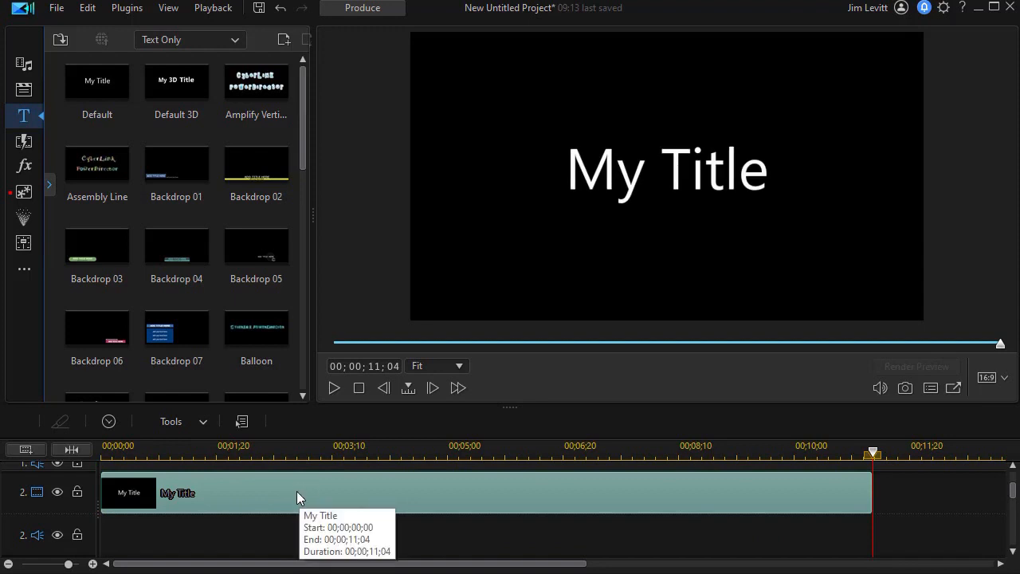
- In Title Designer, replace the title text with 'Sunrise' and set the font to Impact
double_click(175, 492)
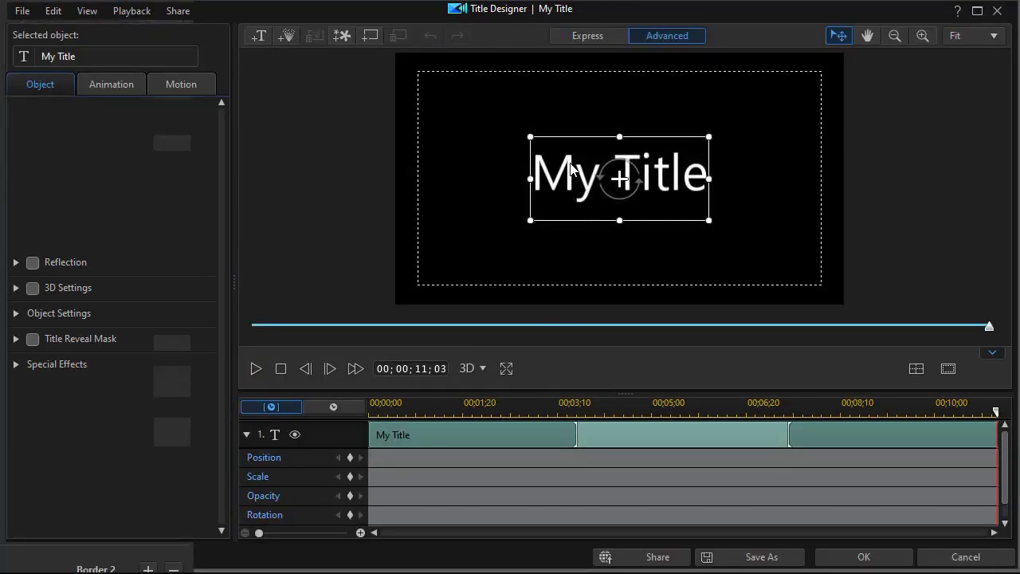
double_click(619, 174)
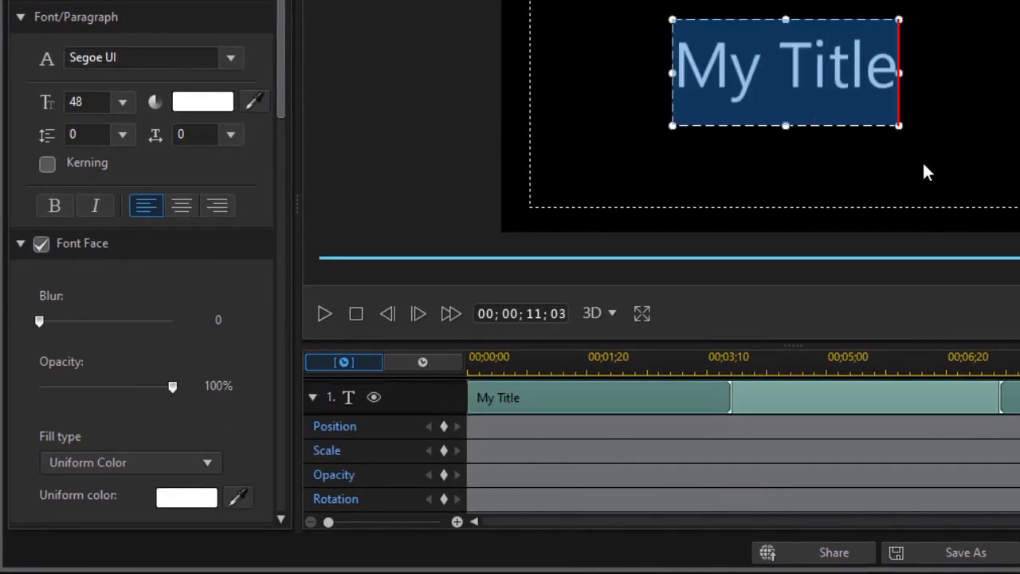
type("Sunrise")
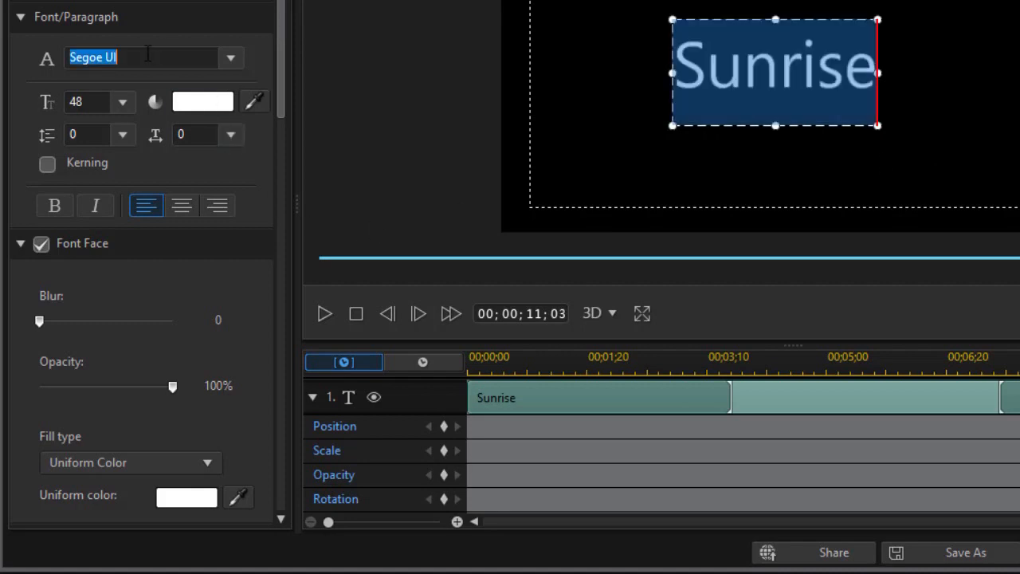
type("Impact")
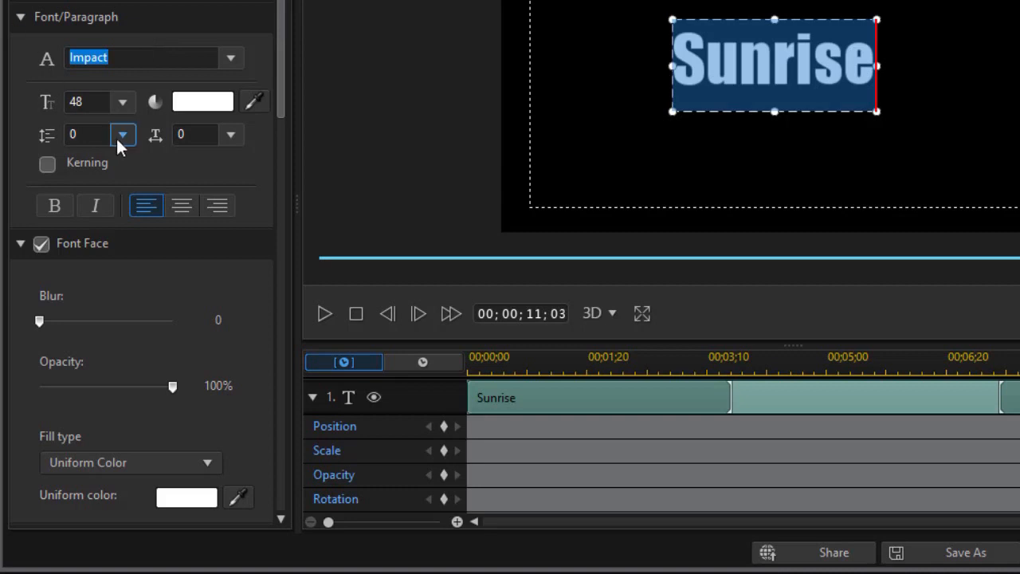
scroll("down", 3)
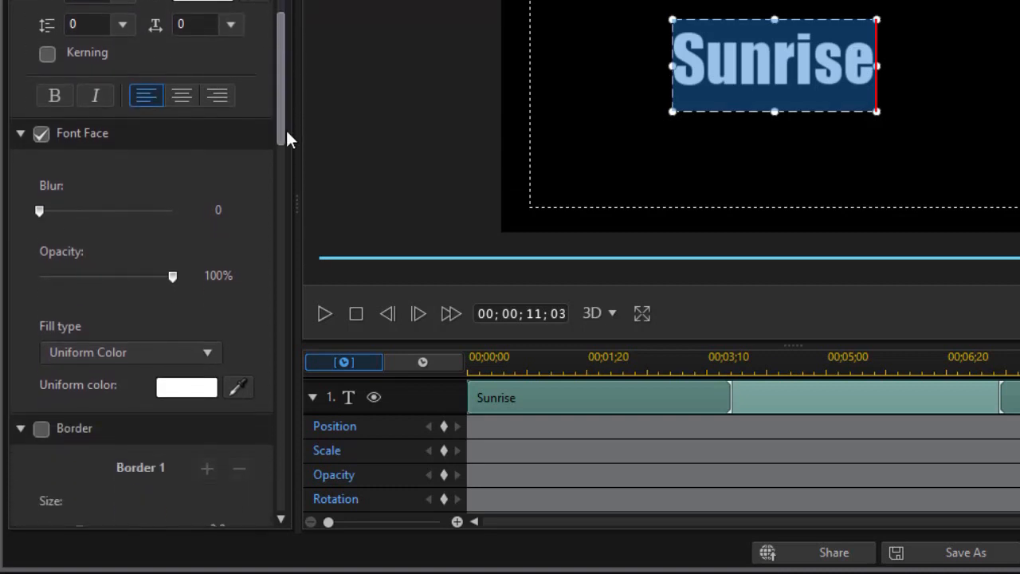
scroll("down", 3)
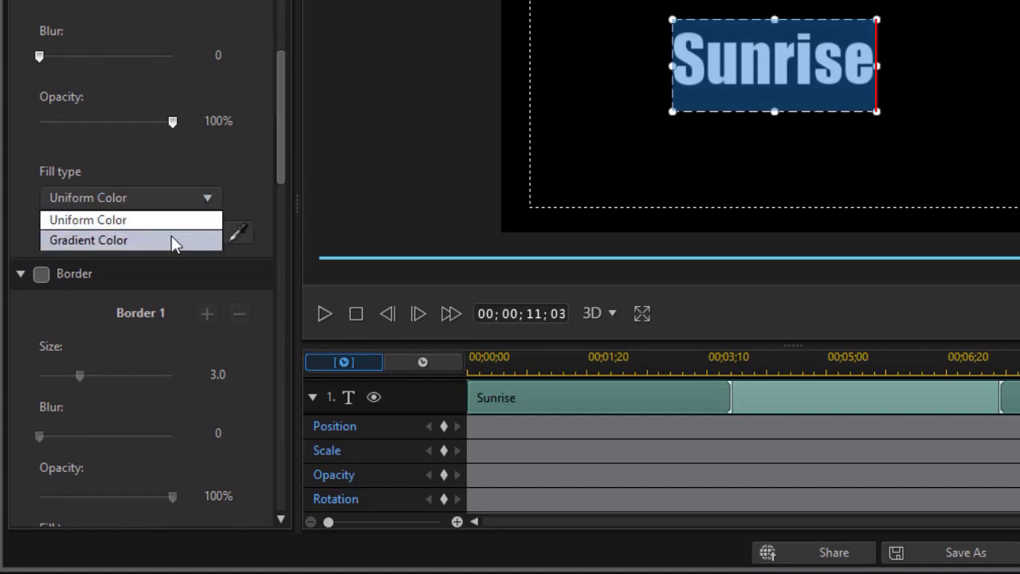
- Set the Sunrise fill type to Gradient Color, running from orange to yellow
left_click(89, 240)
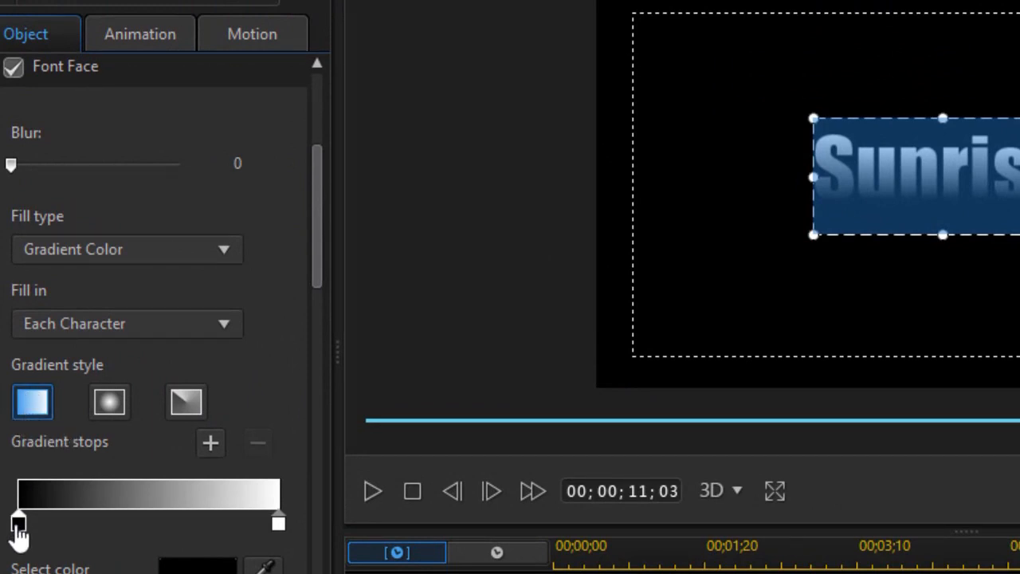
left_click(17, 522)
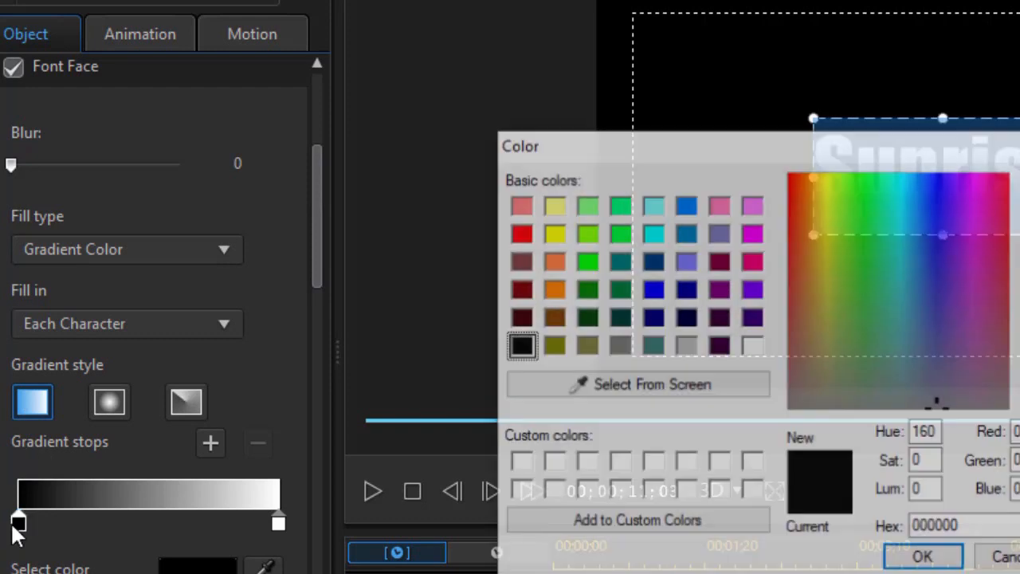
left_click(552, 261)
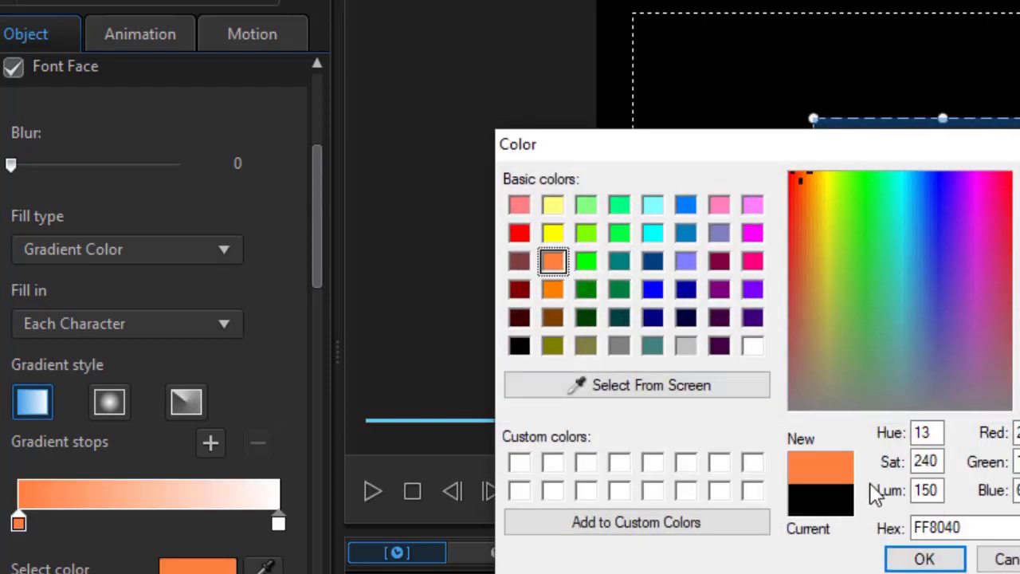
left_click(925, 558)
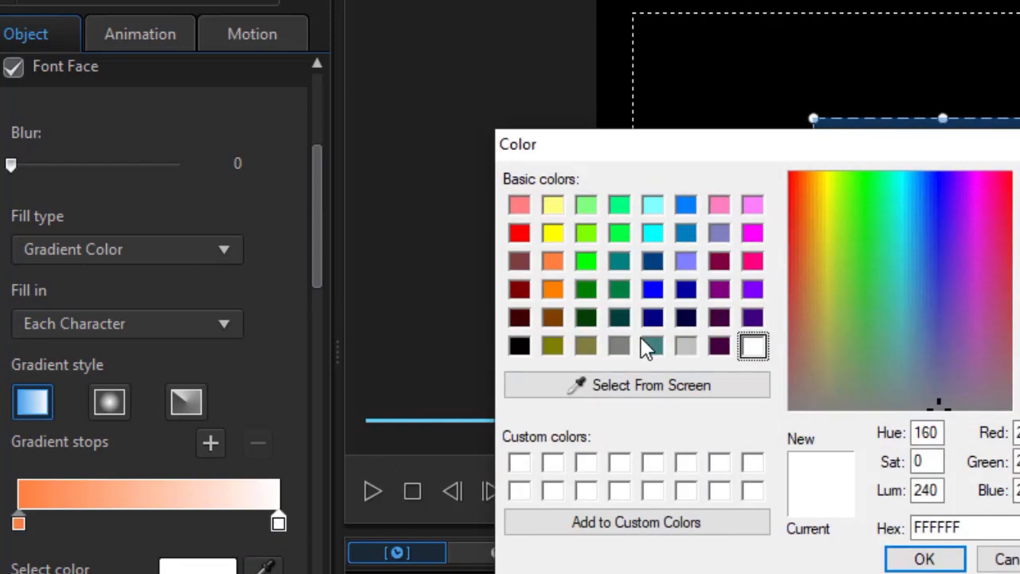
left_click(552, 233)
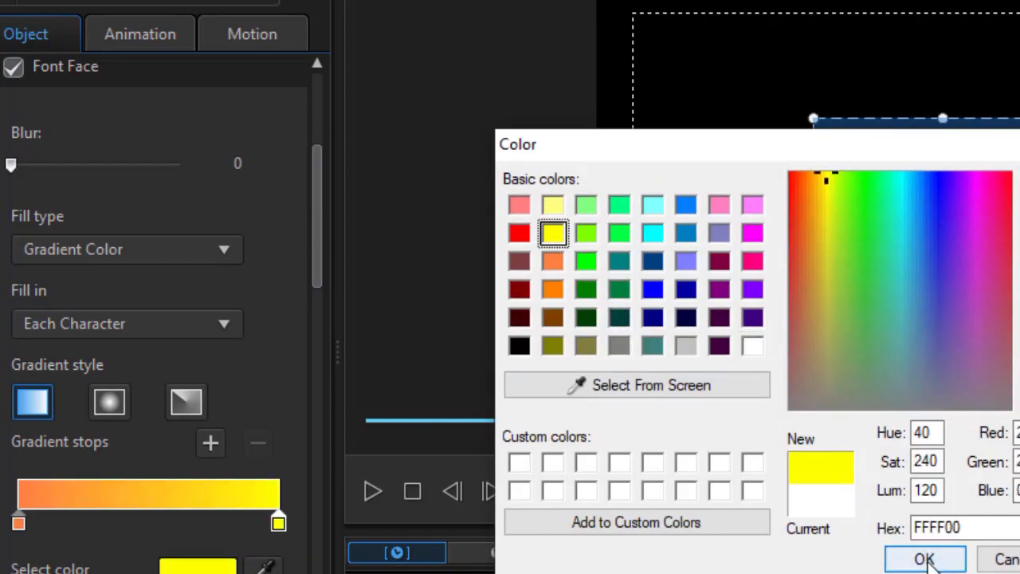
left_click(925, 559)
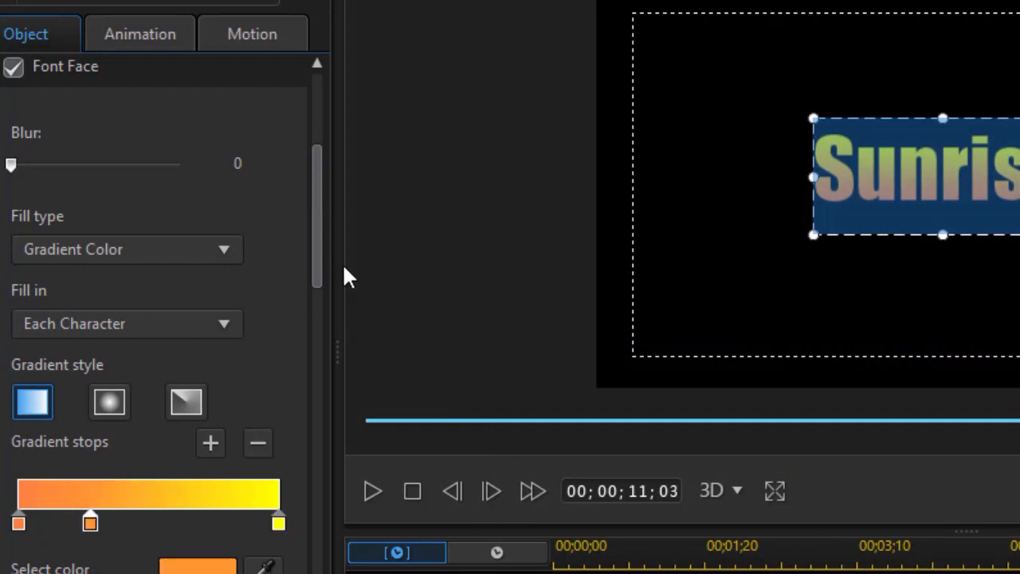
- Enable a border on the Sunrise letters and set its size to 0.8
scroll("down", 3)
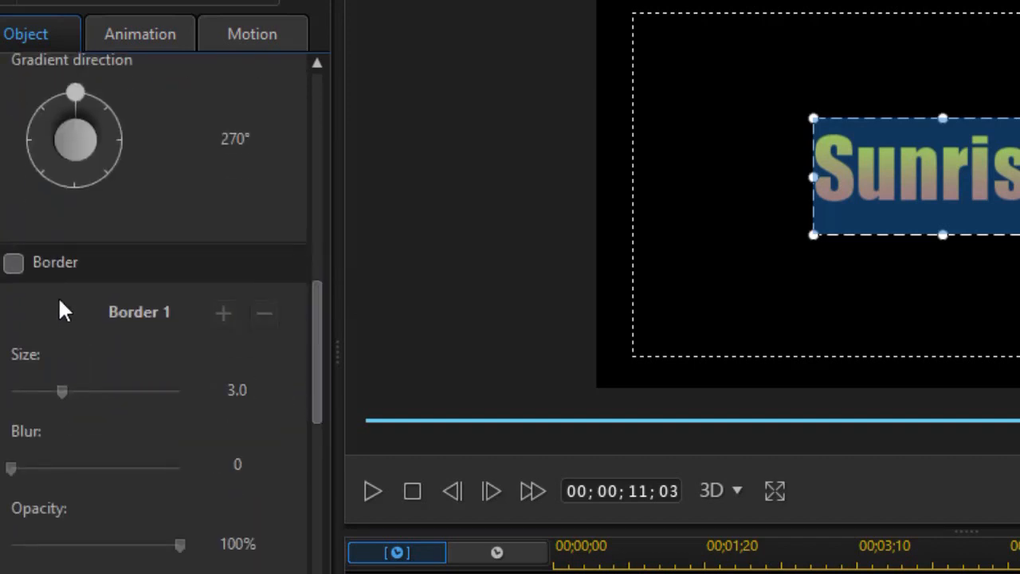
left_click(13, 262)
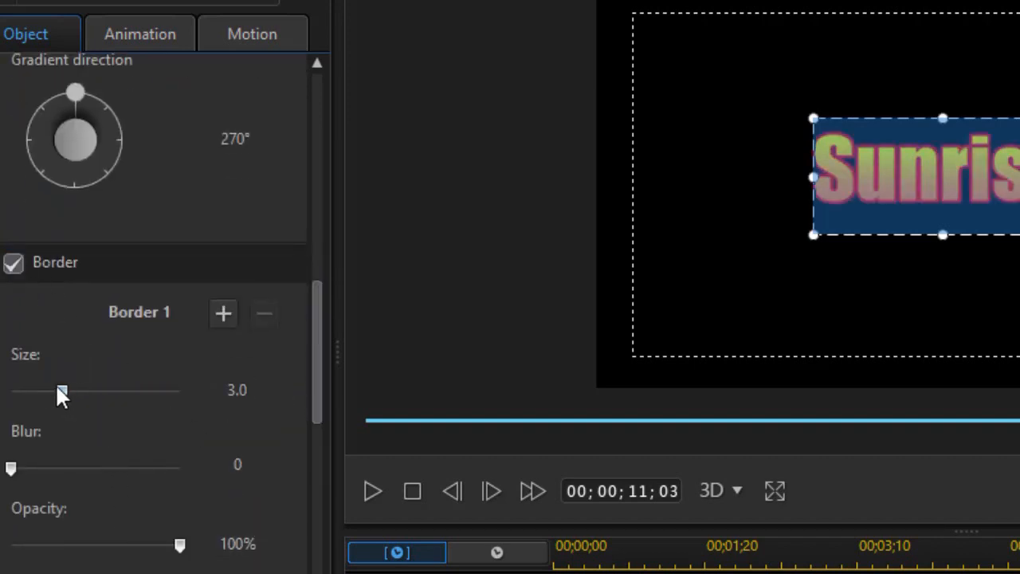
left_click_drag(62, 390, 16, 390)
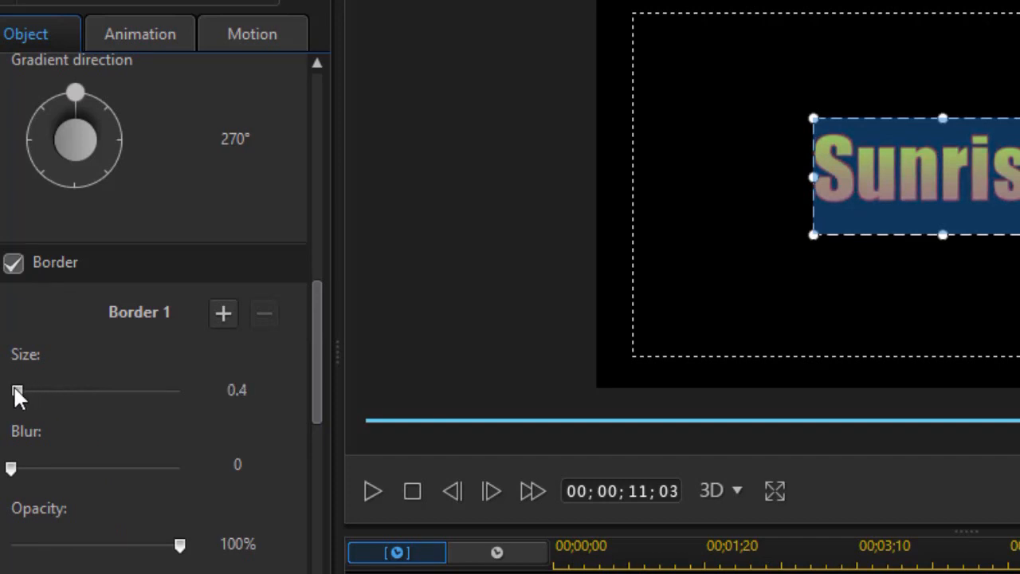
left_click_drag(16, 389, 25, 390)
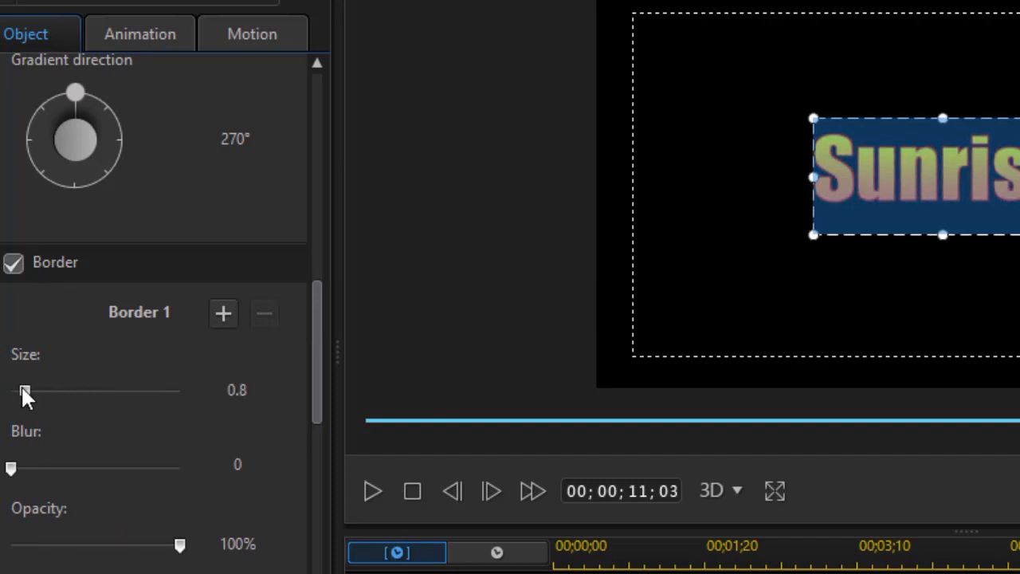
left_click_drag(24, 390, 21, 390)
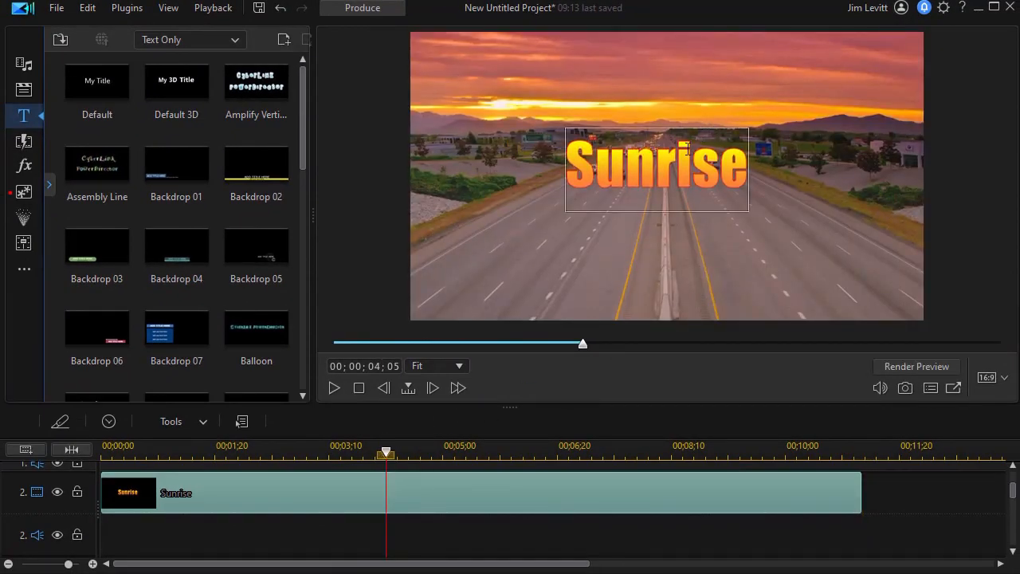
mouse_move(661, 131)
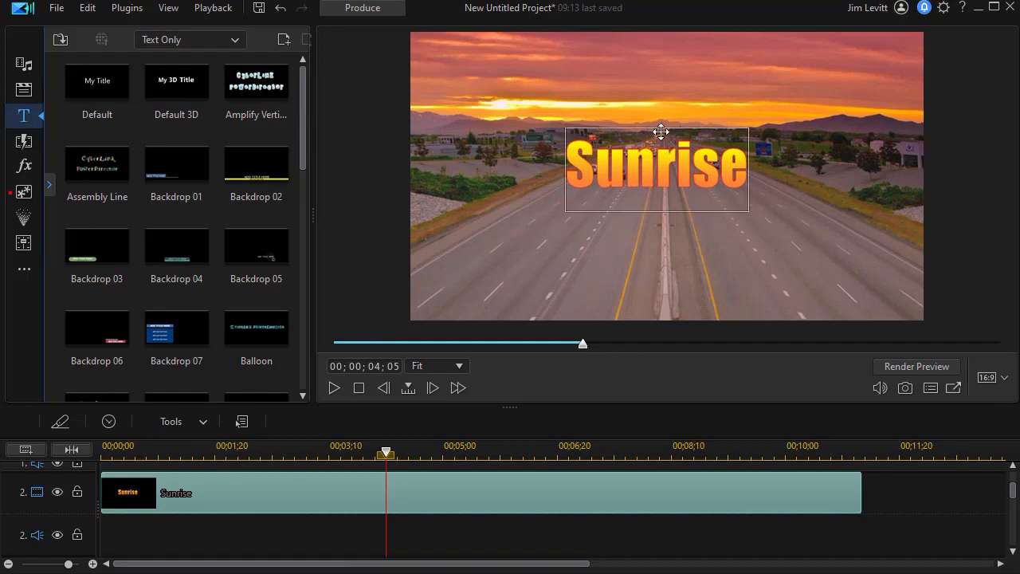
mouse_move(633, 127)
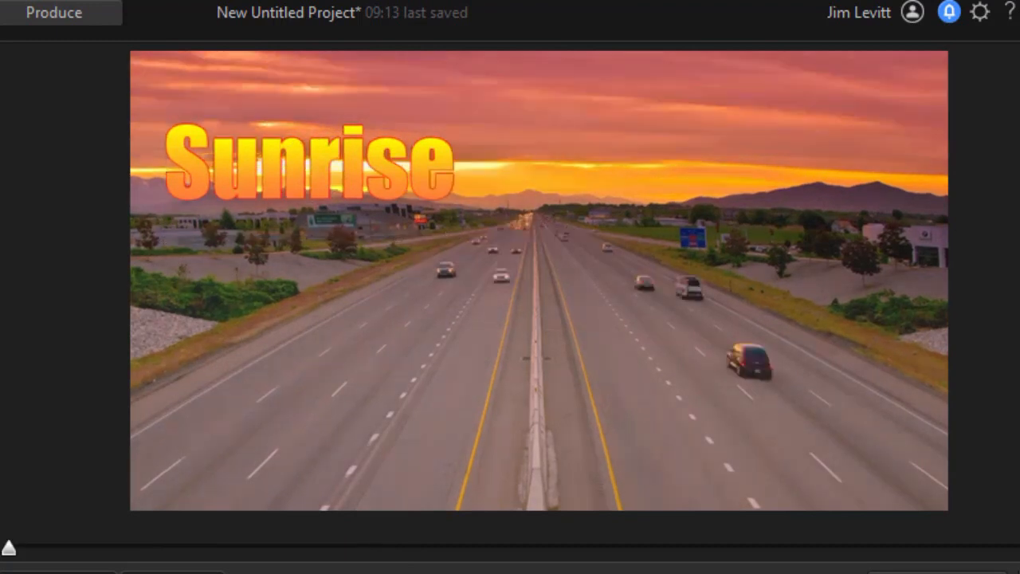
- Select the Sunrise title clip and launch Tools > Mask Designer
left_click(309, 168)
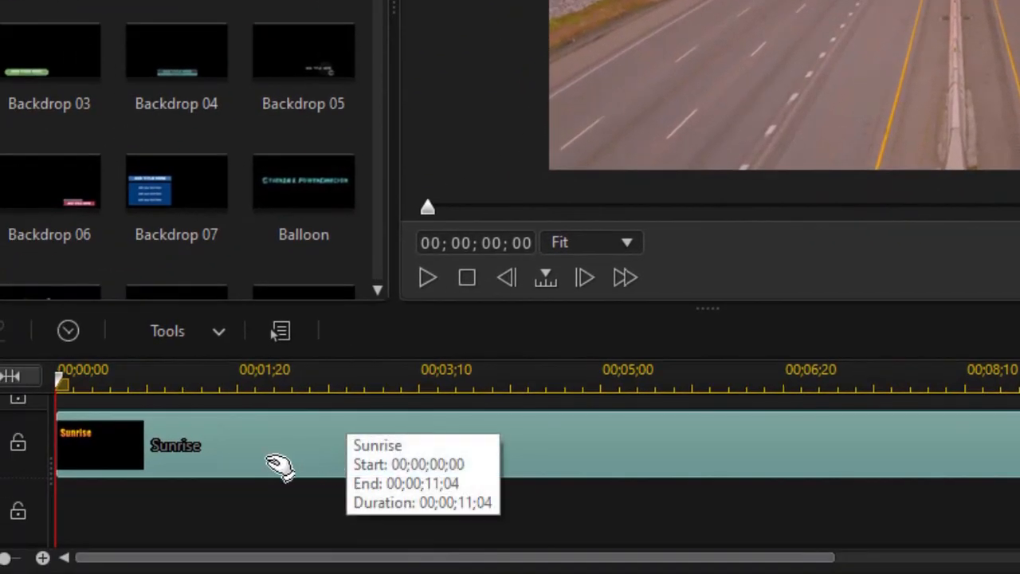
mouse_move(251, 455)
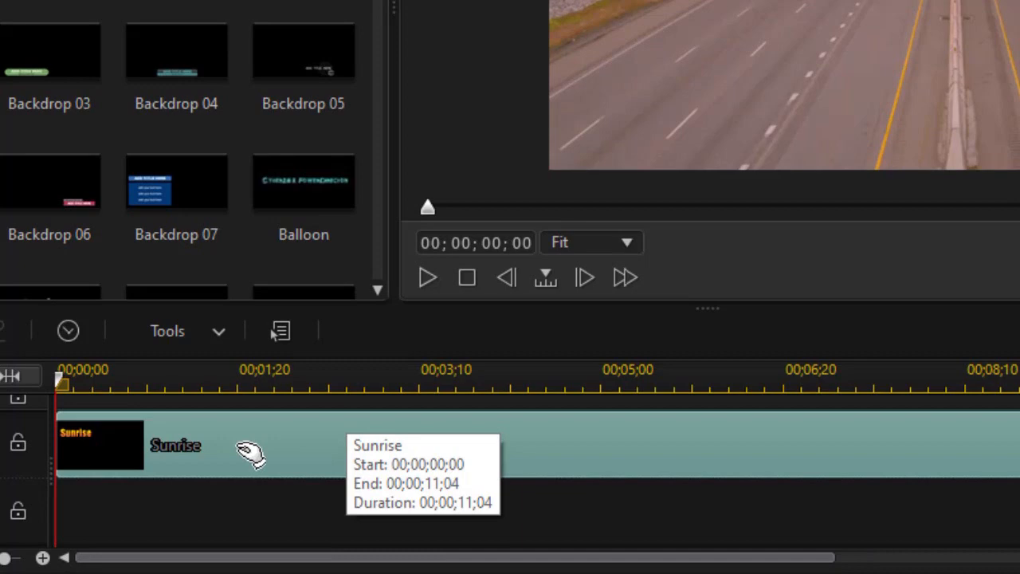
left_click(167, 331)
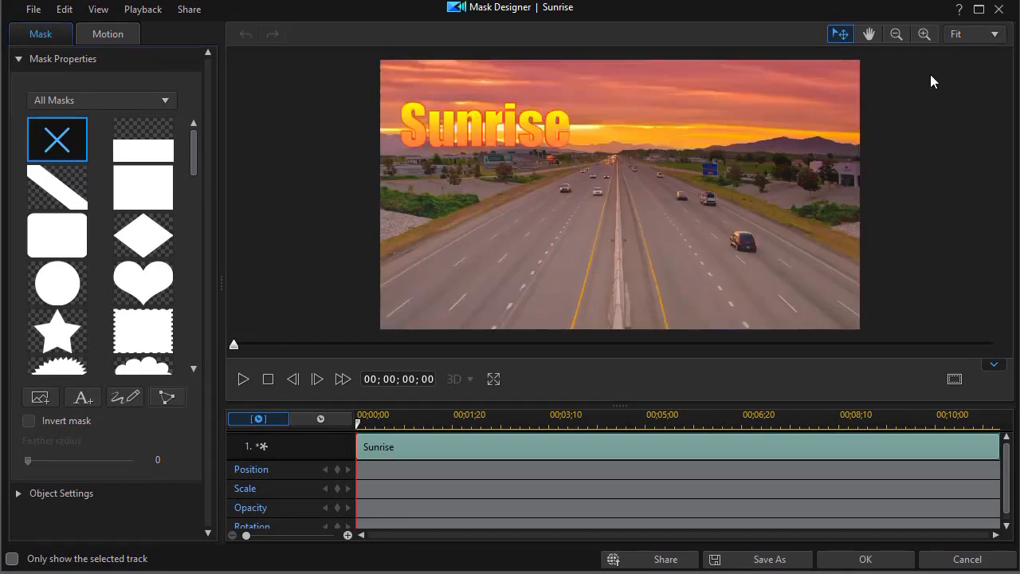
- Zoom the preview in, trace a freeform mask along the mountain tops, and accept it
left_click(924, 34)
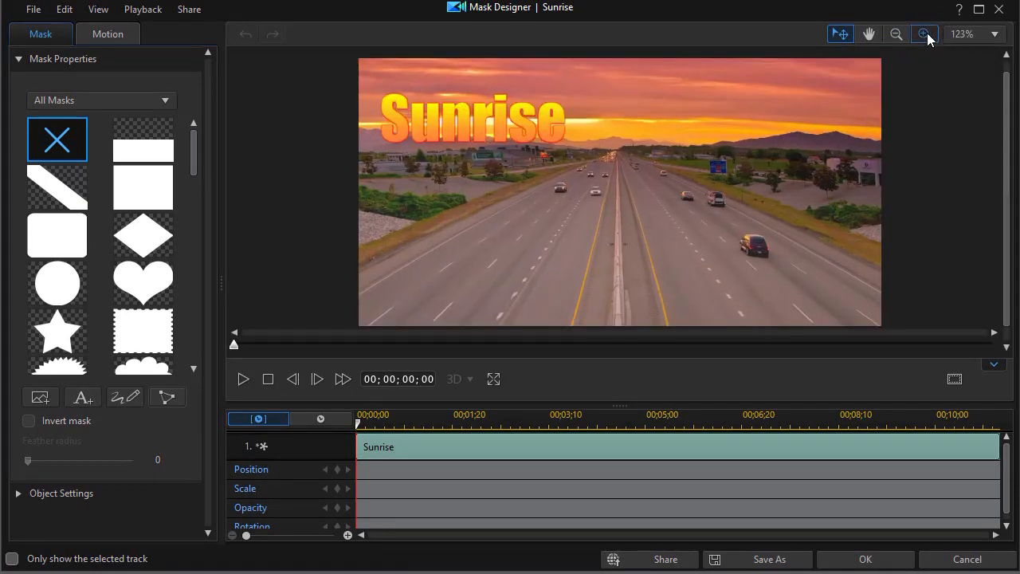
left_click(924, 34)
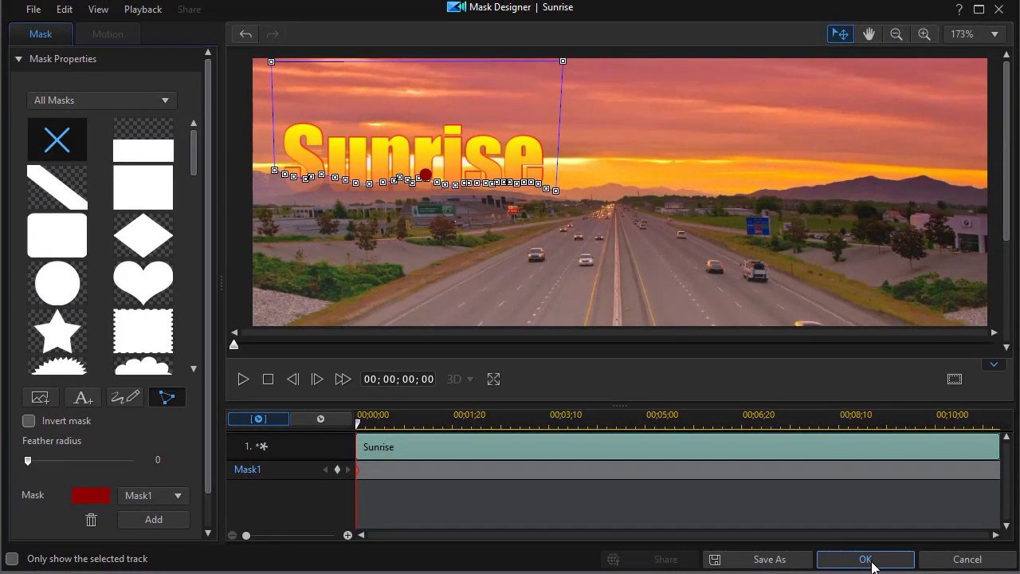
left_click(866, 559)
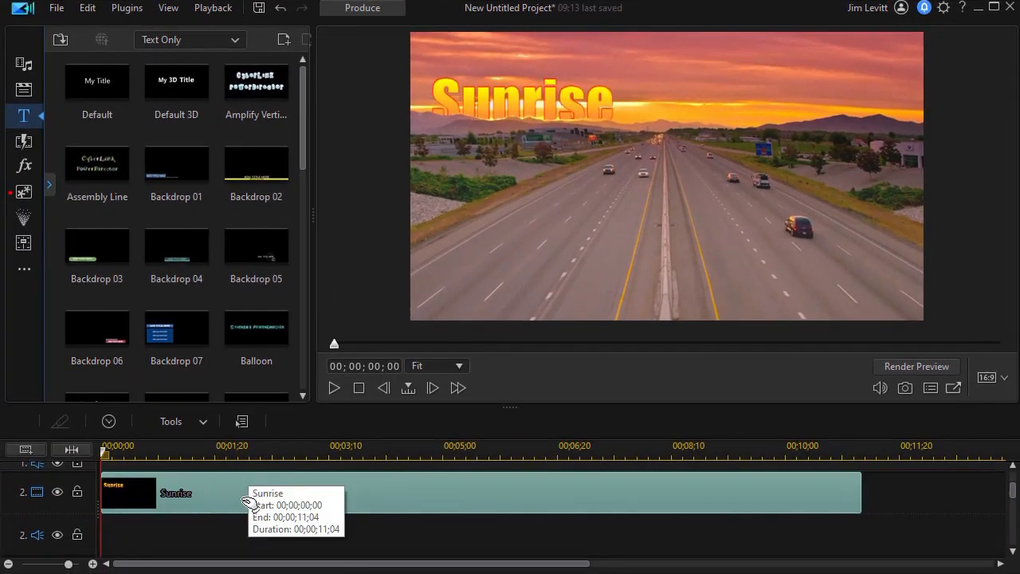
mouse_move(273, 497)
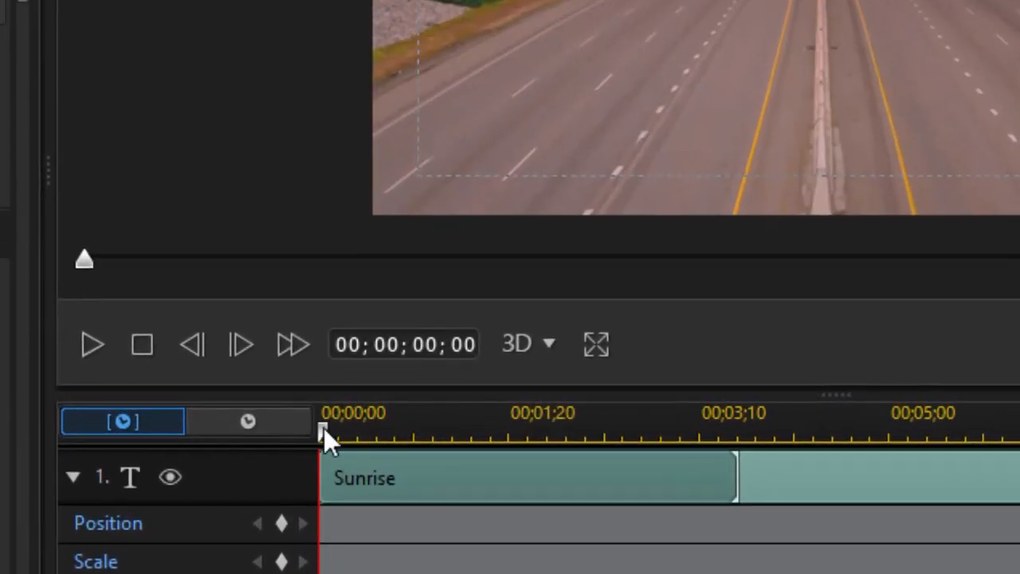
- Move the Title Designer playhead to 00;00;04;19
left_click_drag(327, 434, 849, 435)
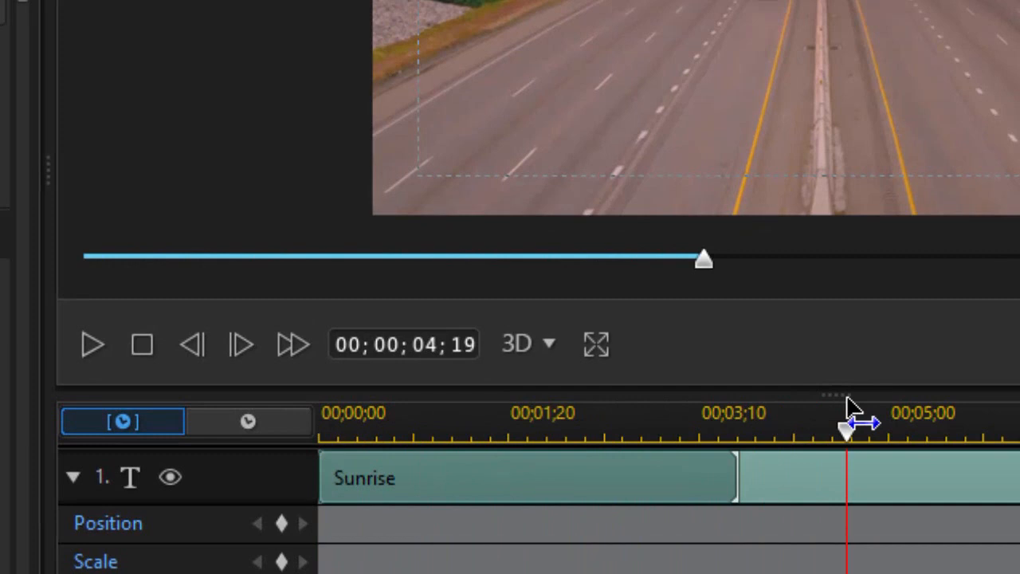